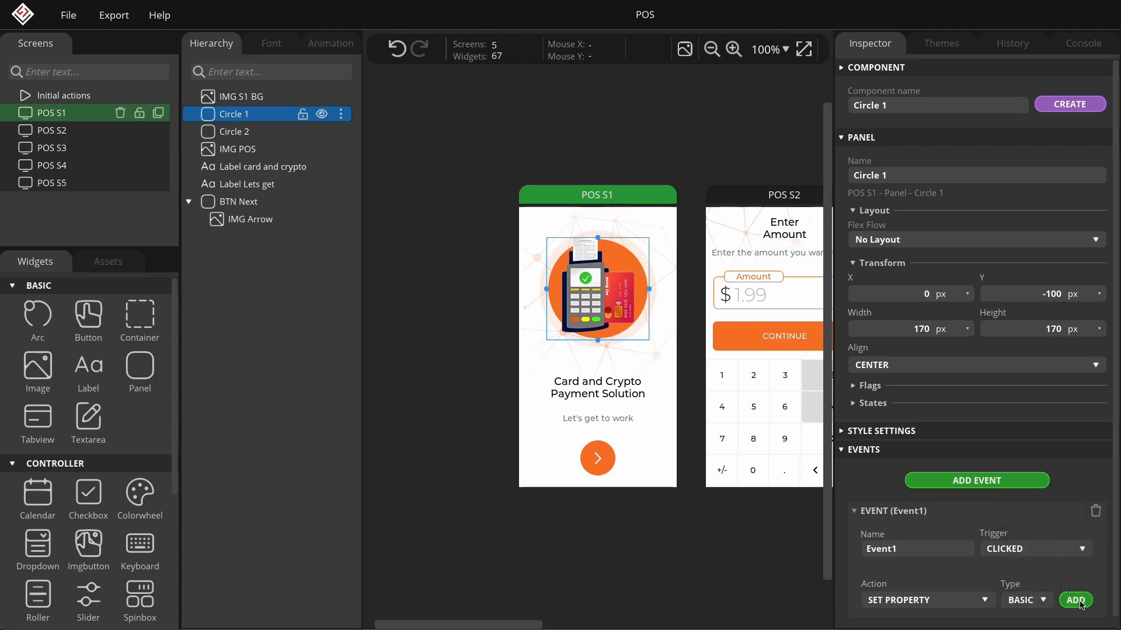
- Bring up the POS project's settings to review the object naming schemes
left_click(1075, 599)
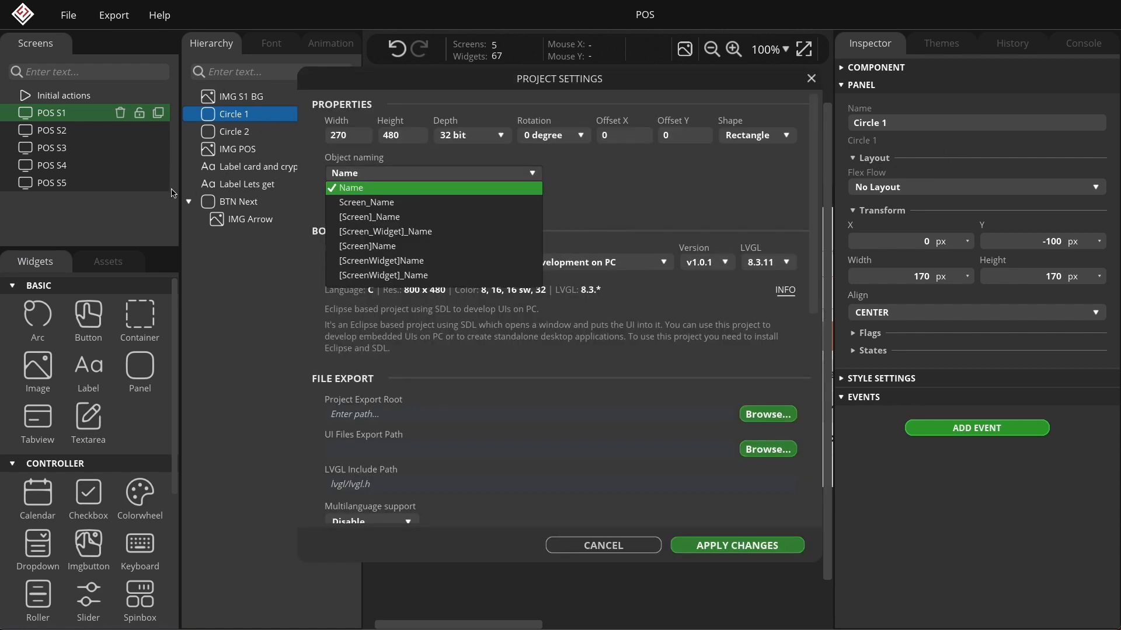
mouse_move(80, 181)
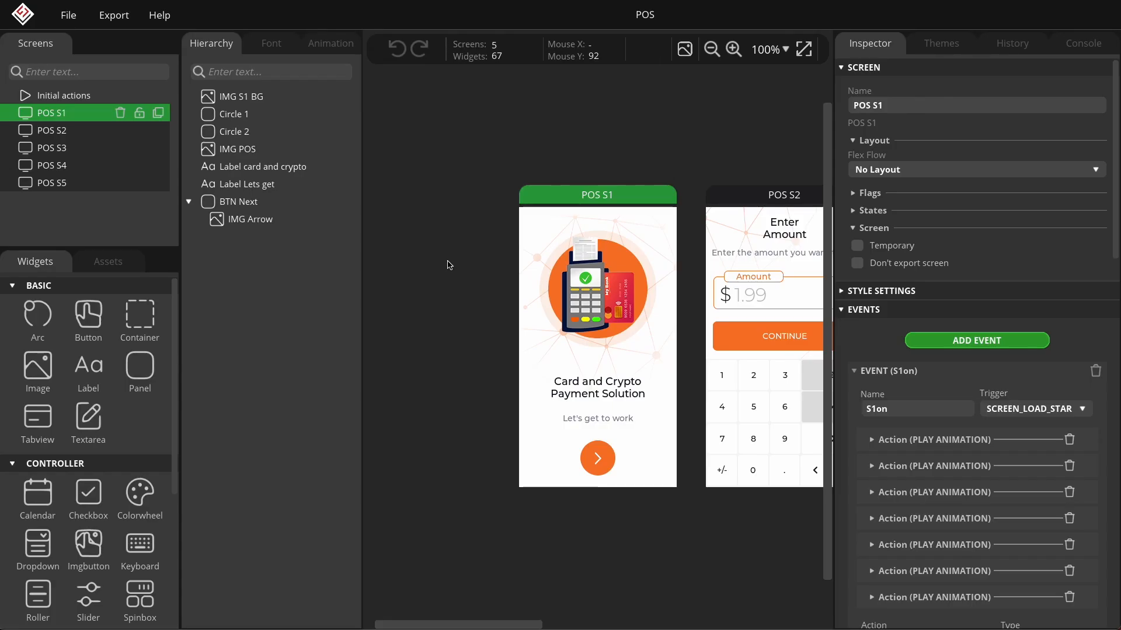
mouse_move(68, 15)
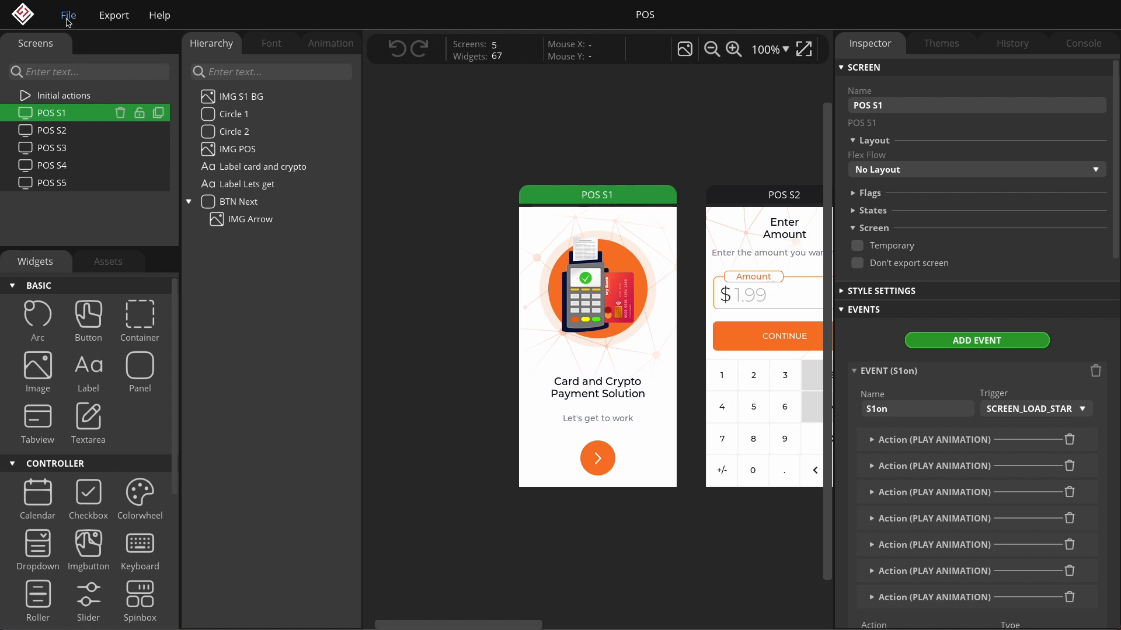
left_click(68, 14)
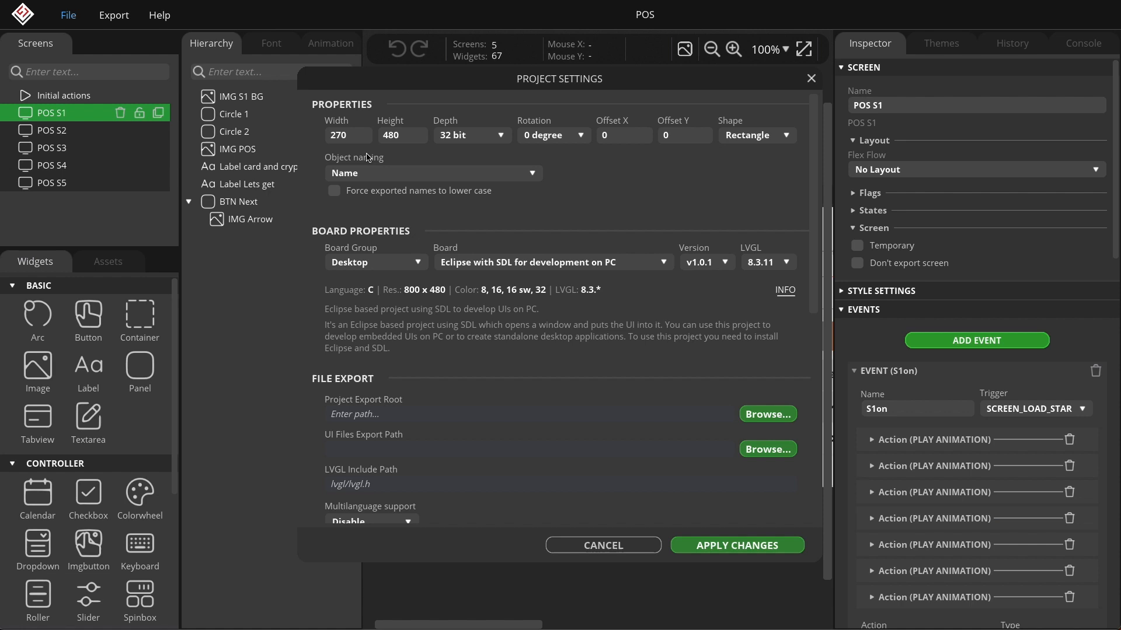
mouse_move(510, 182)
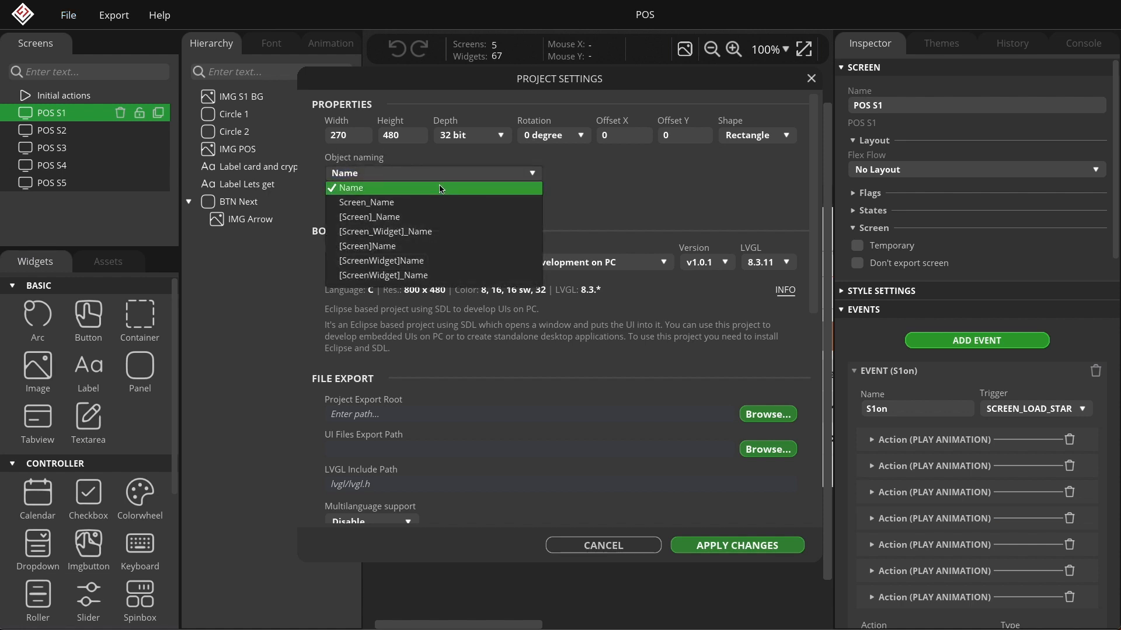
mouse_move(397, 191)
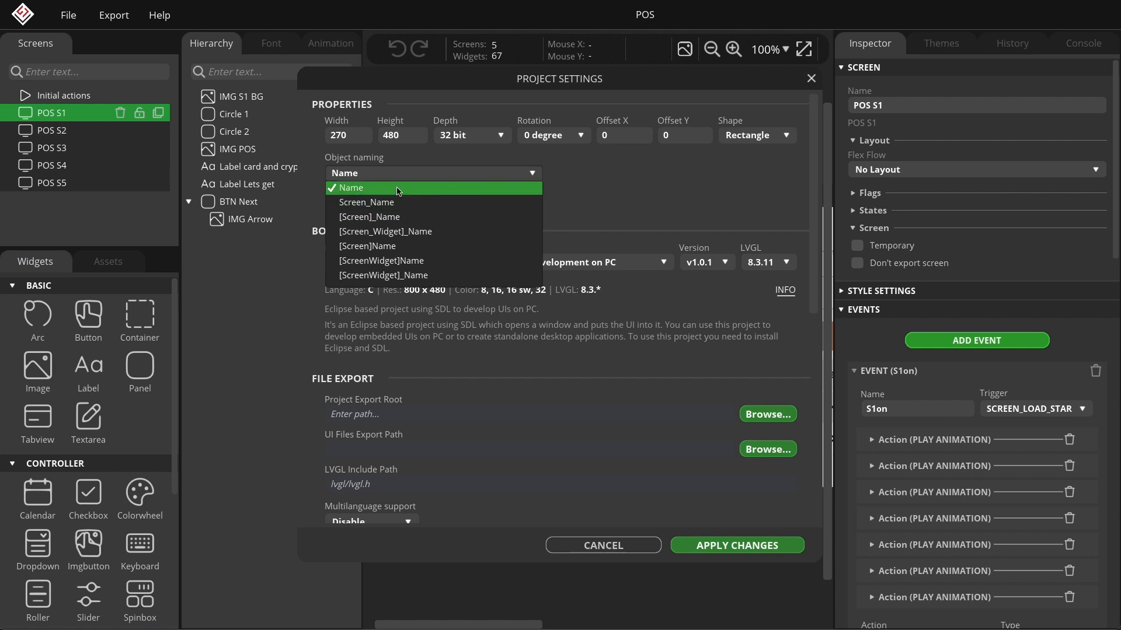
mouse_move(363, 191)
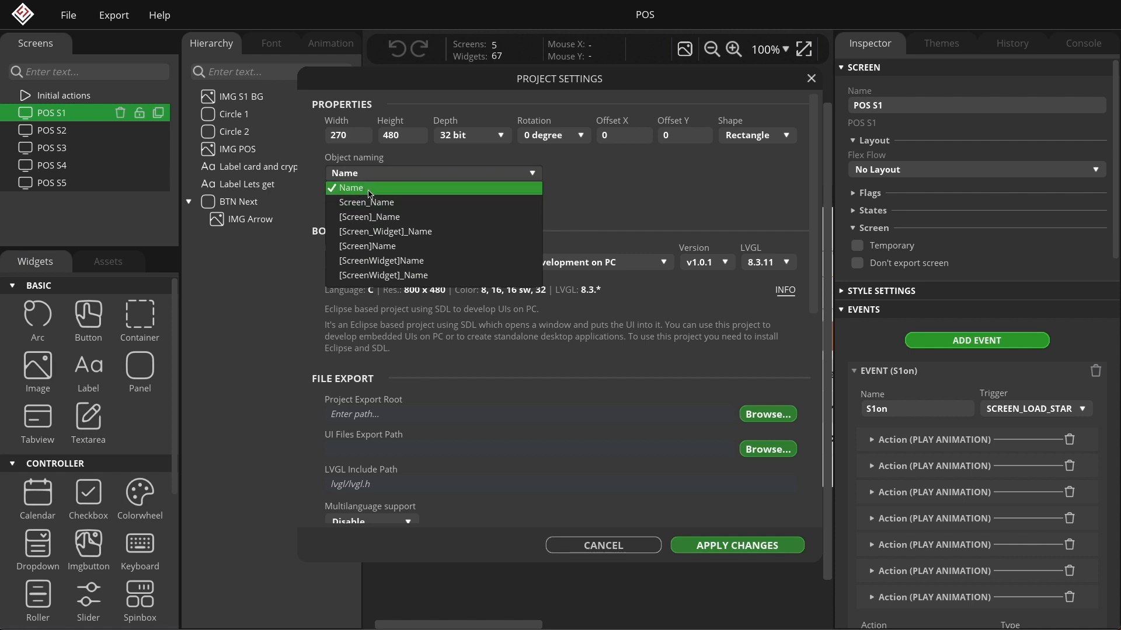
mouse_move(381, 202)
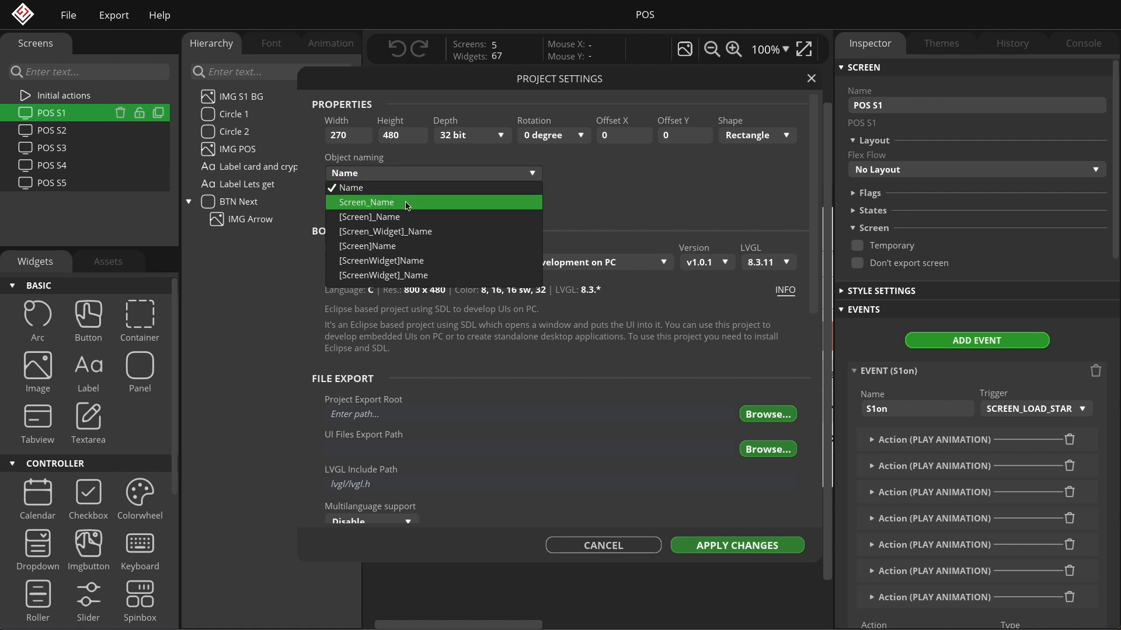
mouse_move(426, 206)
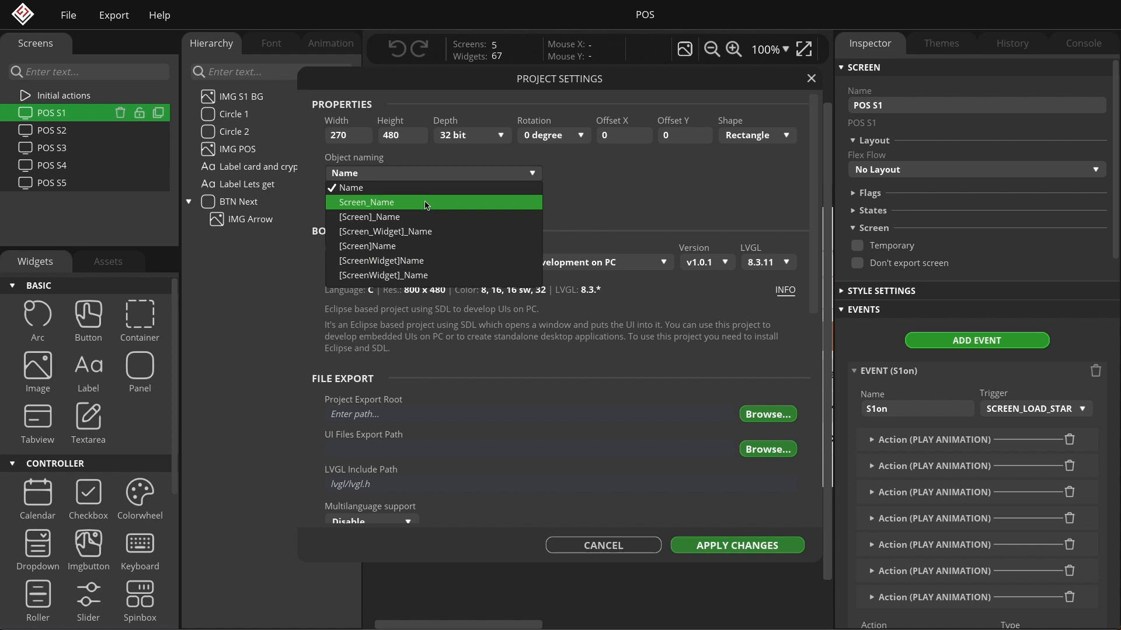
mouse_move(436, 209)
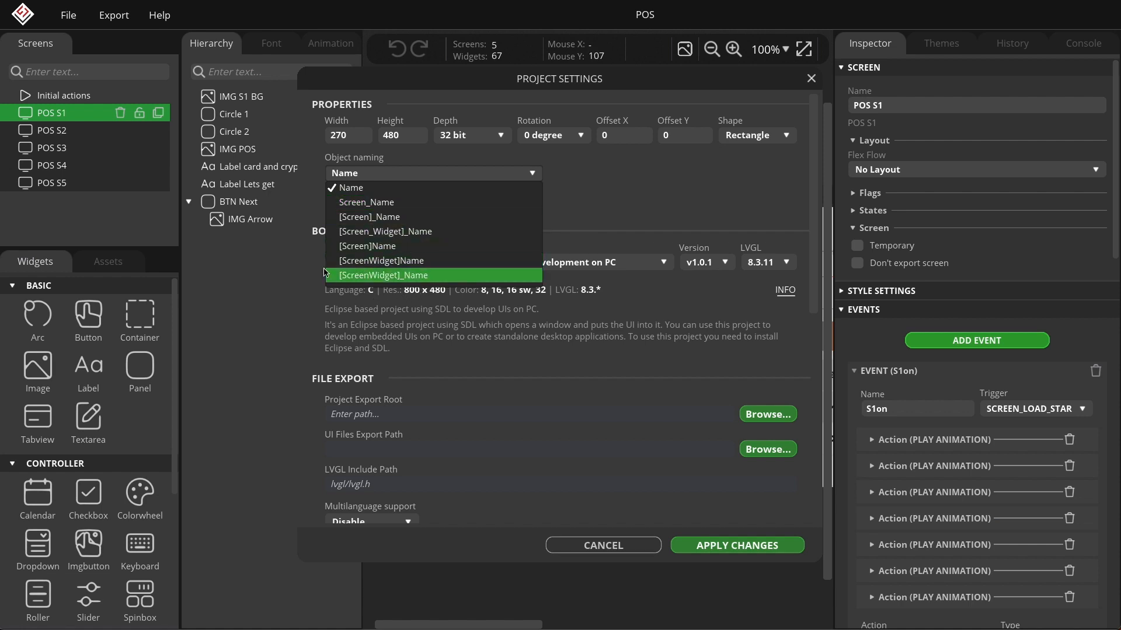
mouse_move(468, 231)
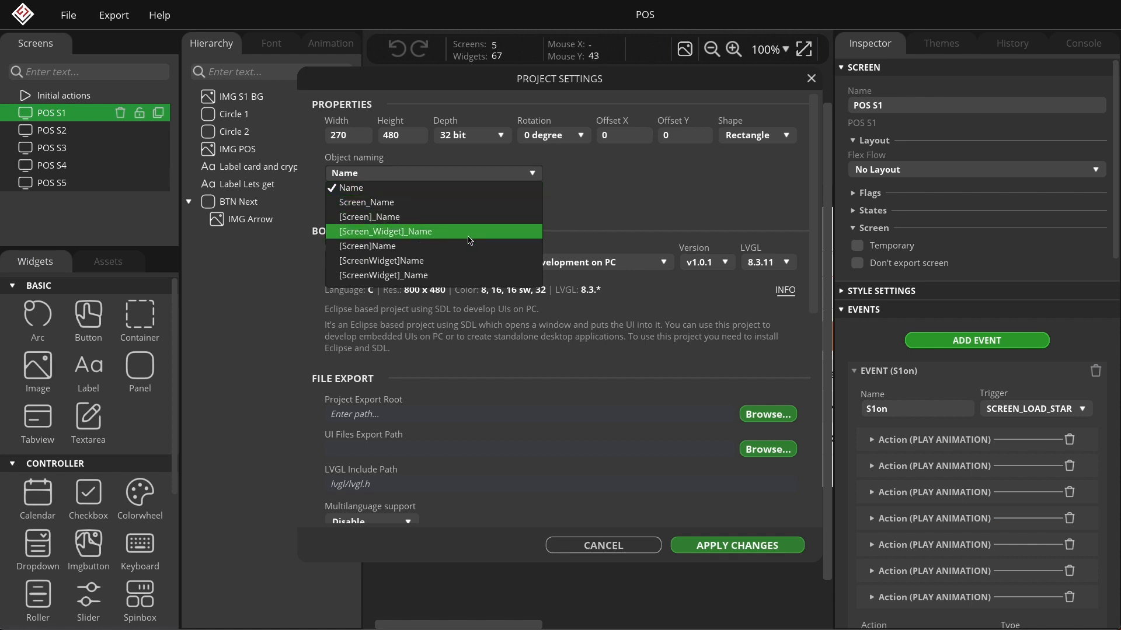
mouse_move(372, 217)
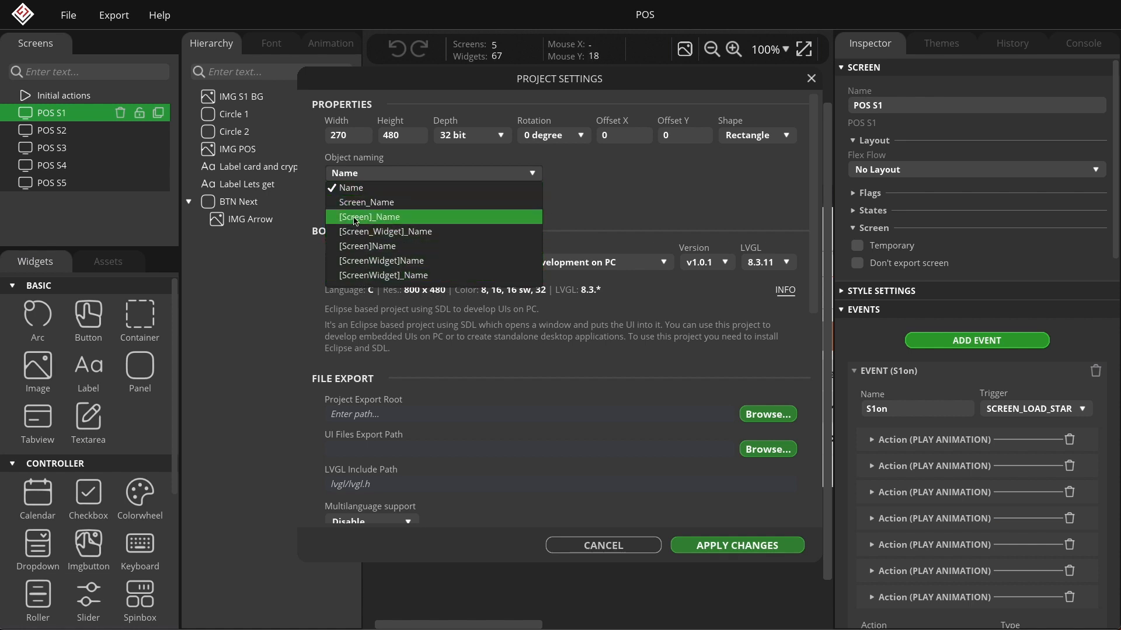
mouse_move(385, 231)
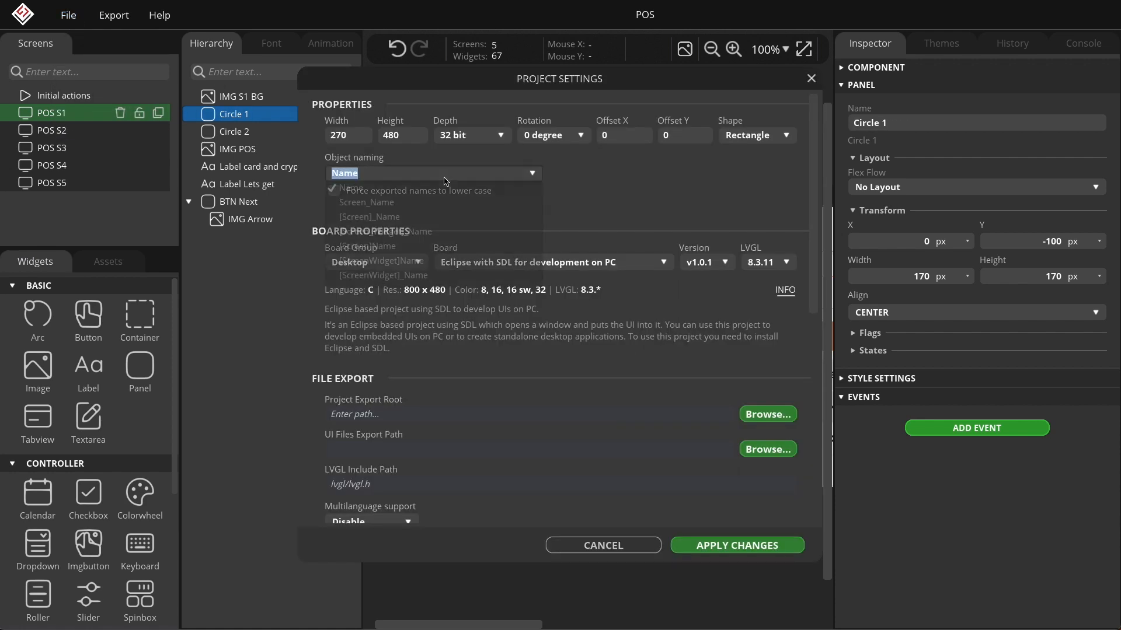
- Choose [Screen_Widget]_Name from the Object naming list
left_click(429, 172)
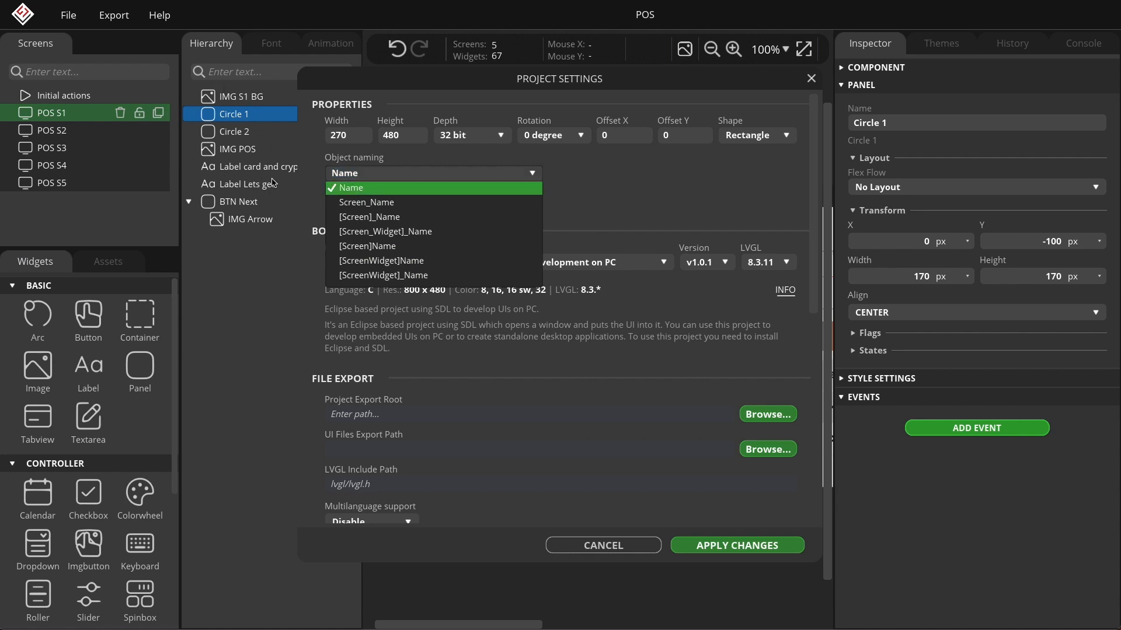
mouse_move(35, 157)
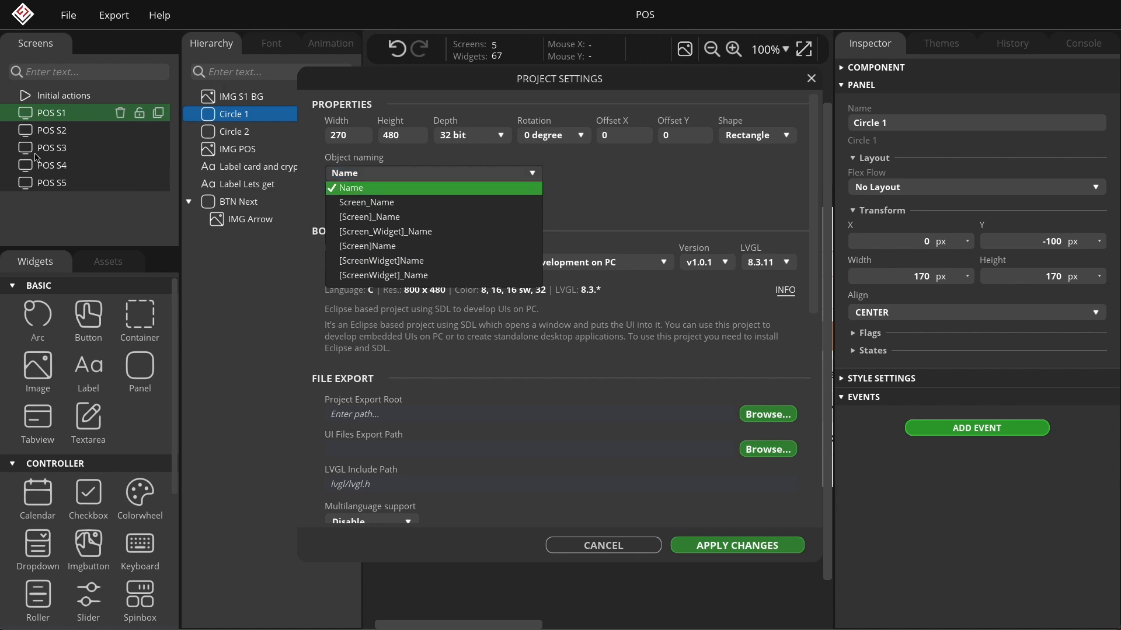
mouse_move(245, 125)
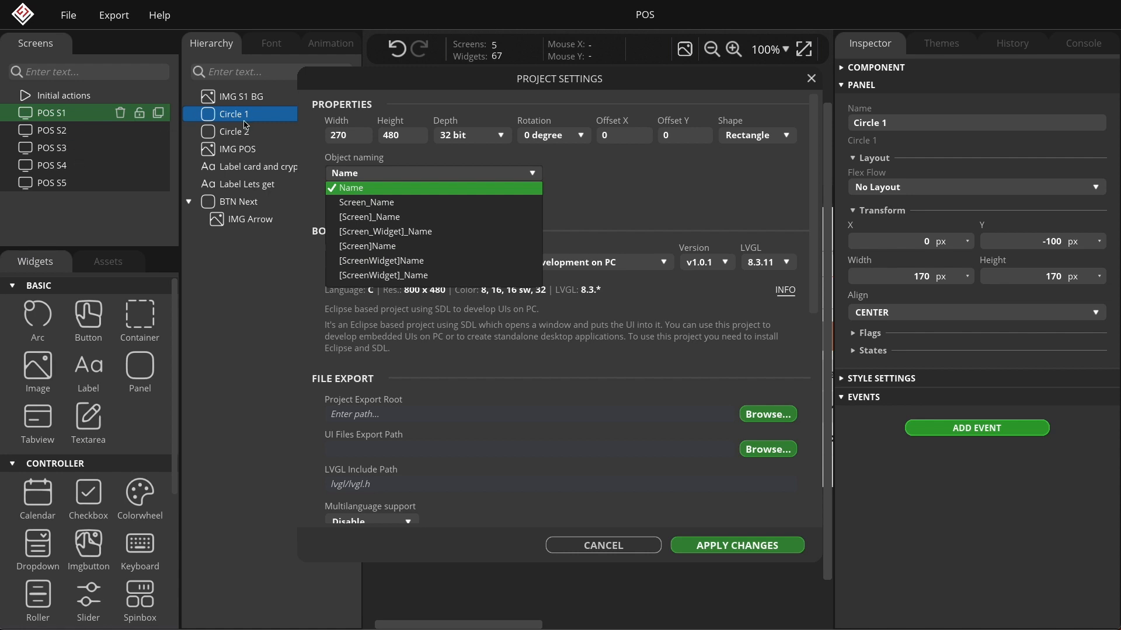
mouse_move(256, 151)
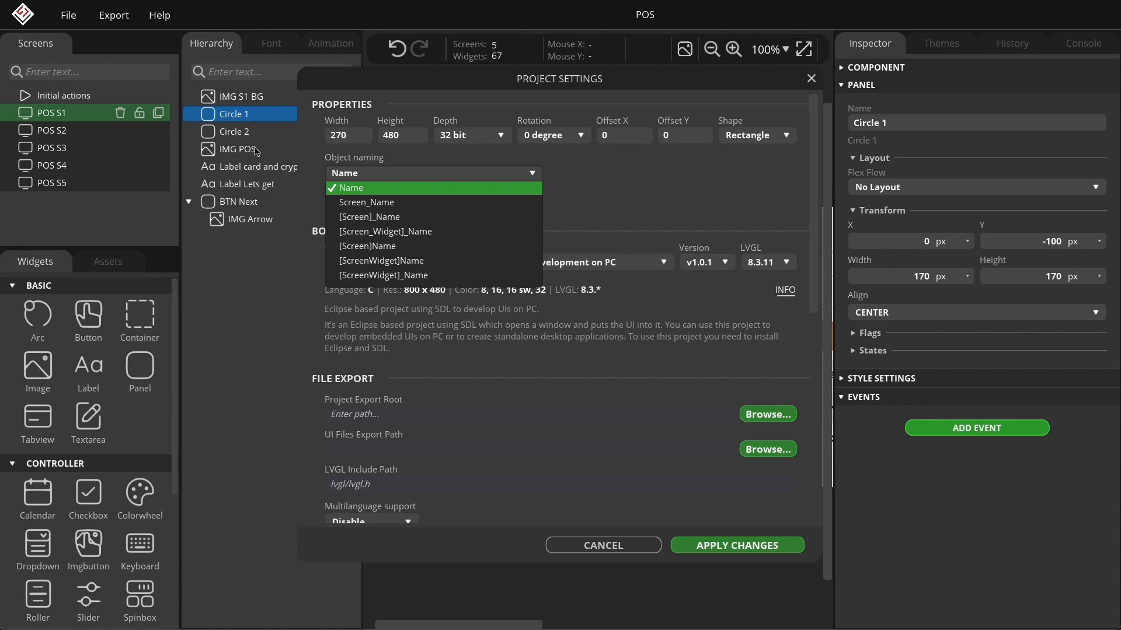
mouse_move(264, 213)
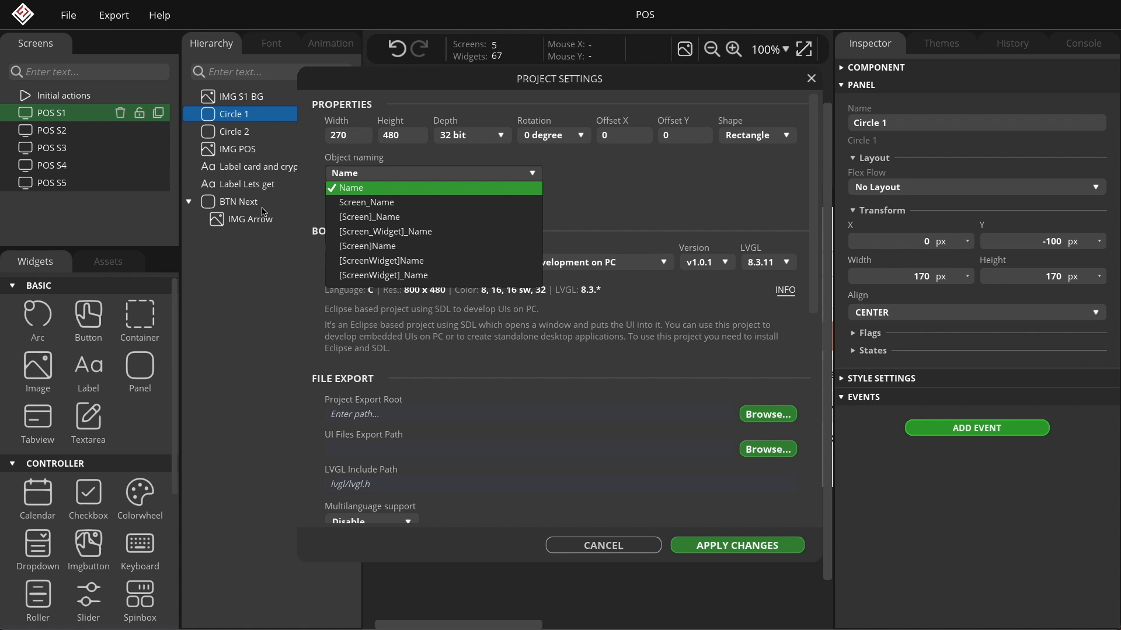
mouse_move(398, 191)
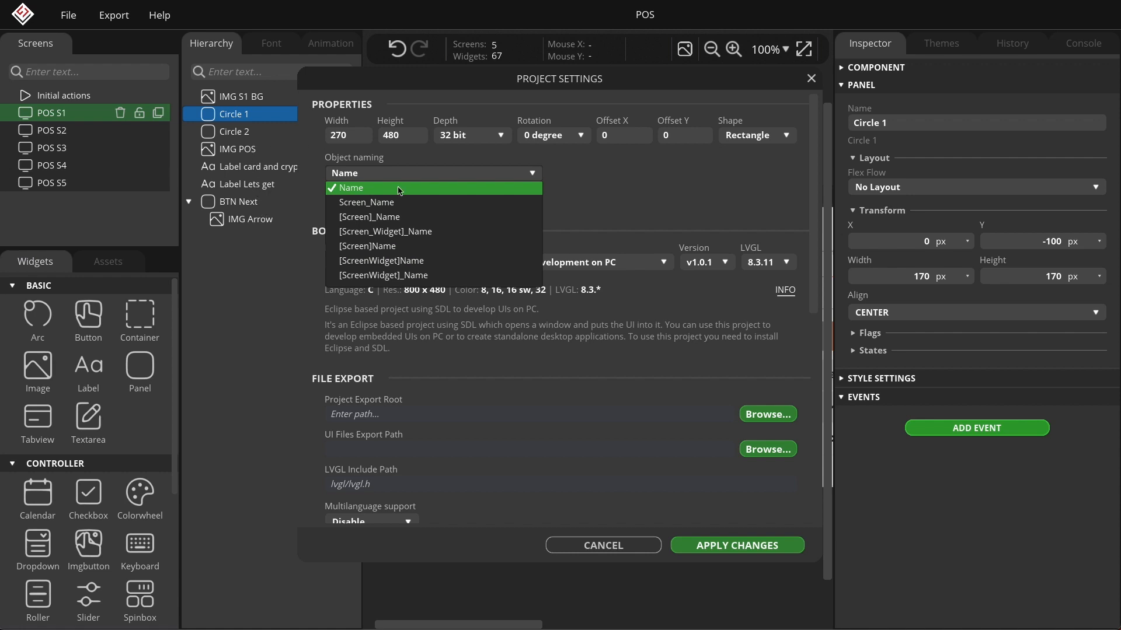
mouse_move(469, 231)
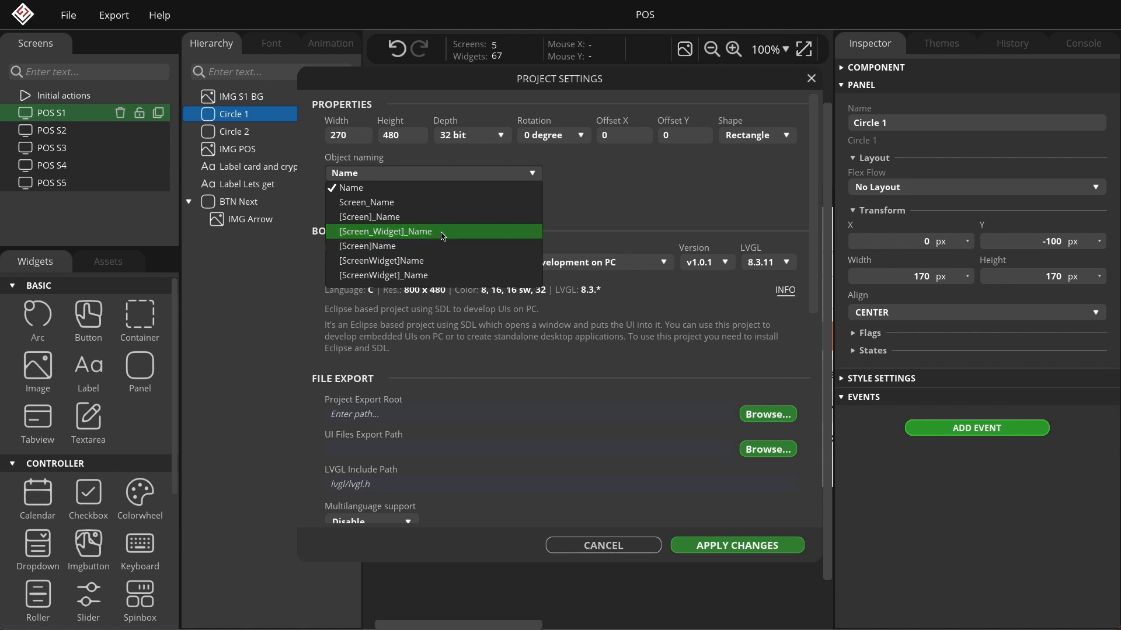
left_click(385, 231)
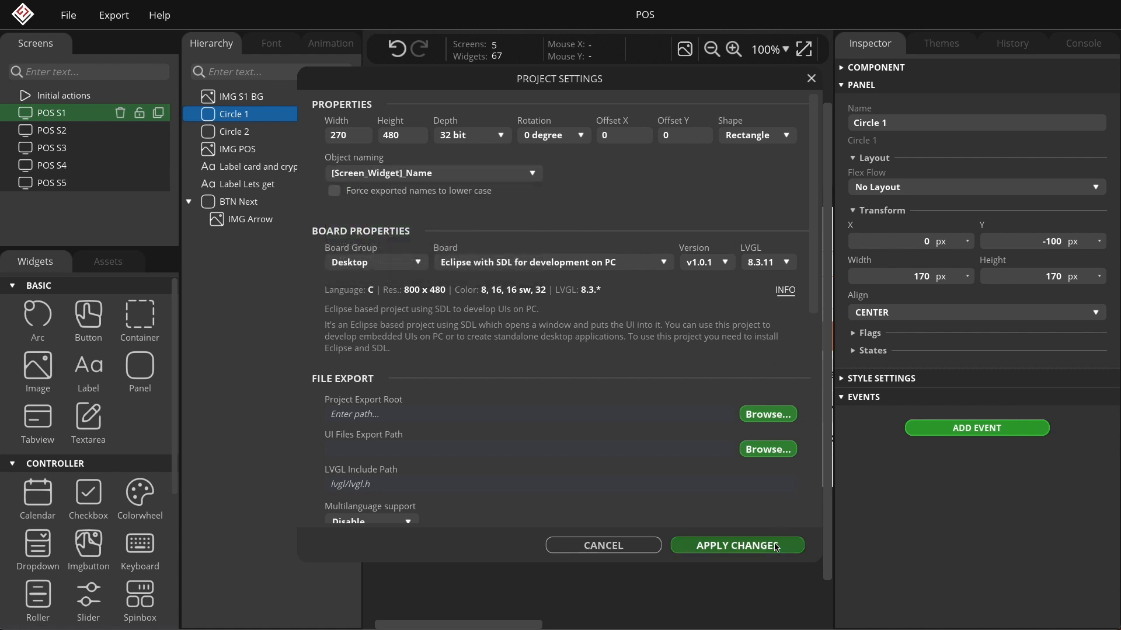
- Apply the change so Circle 1 becomes POS S1 - Panel - Circle 1
left_click(736, 545)
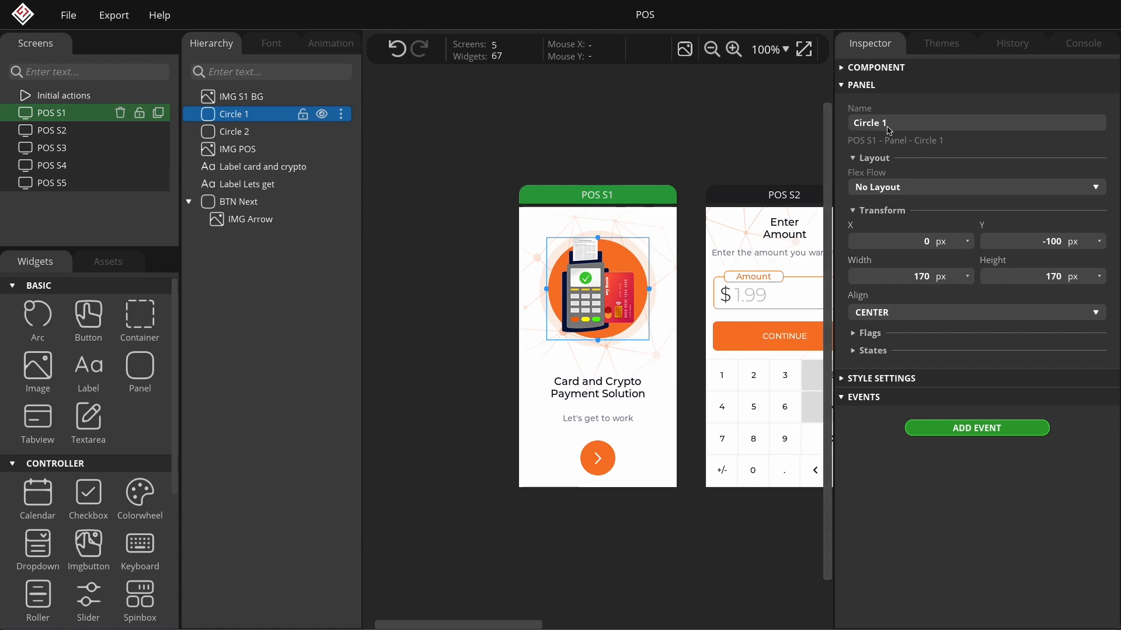
mouse_move(927, 165)
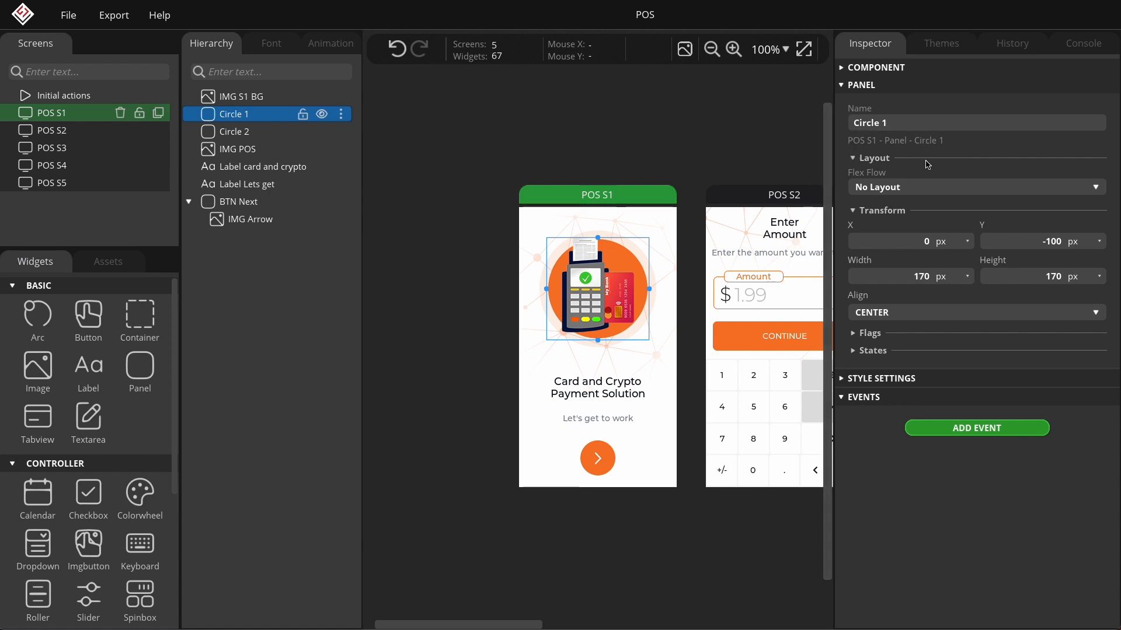
mouse_move(899, 148)
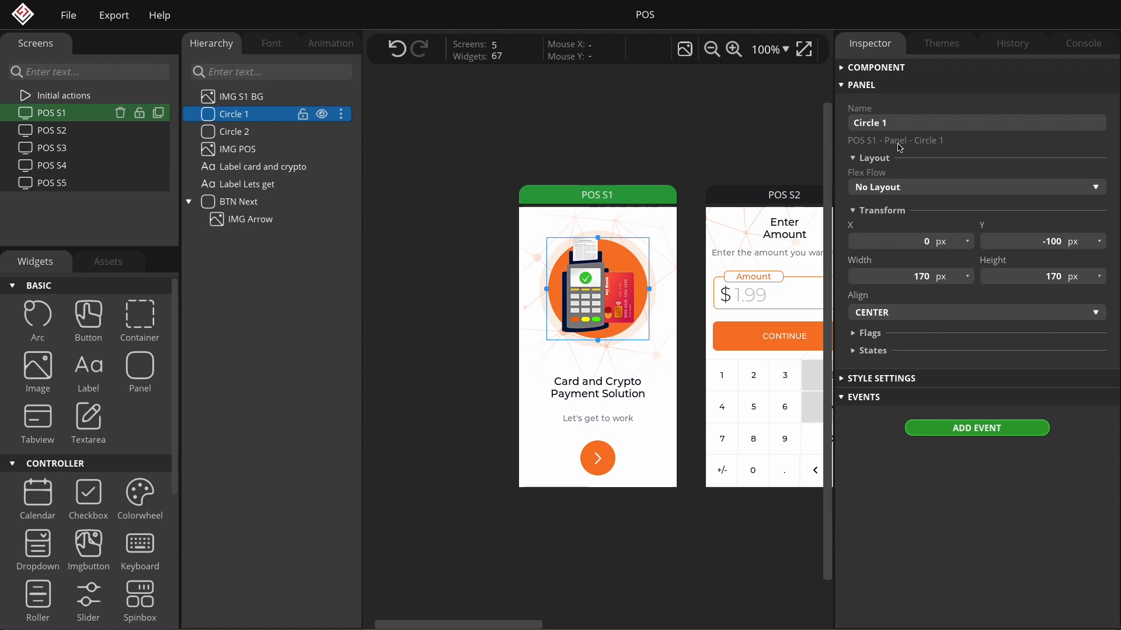
mouse_move(917, 147)
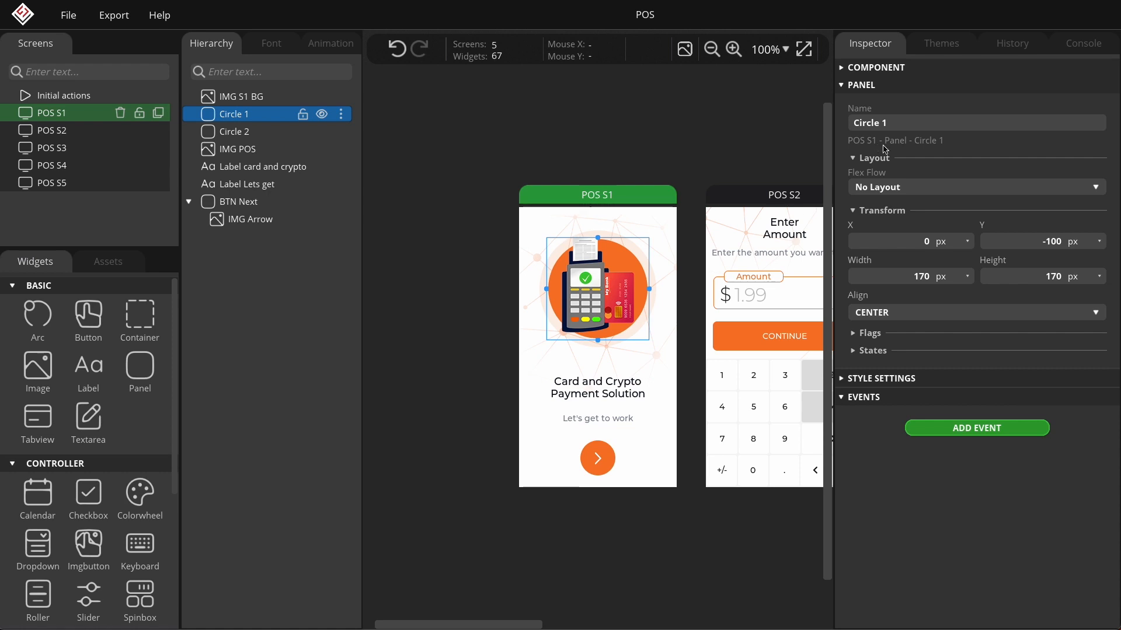
mouse_move(911, 150)
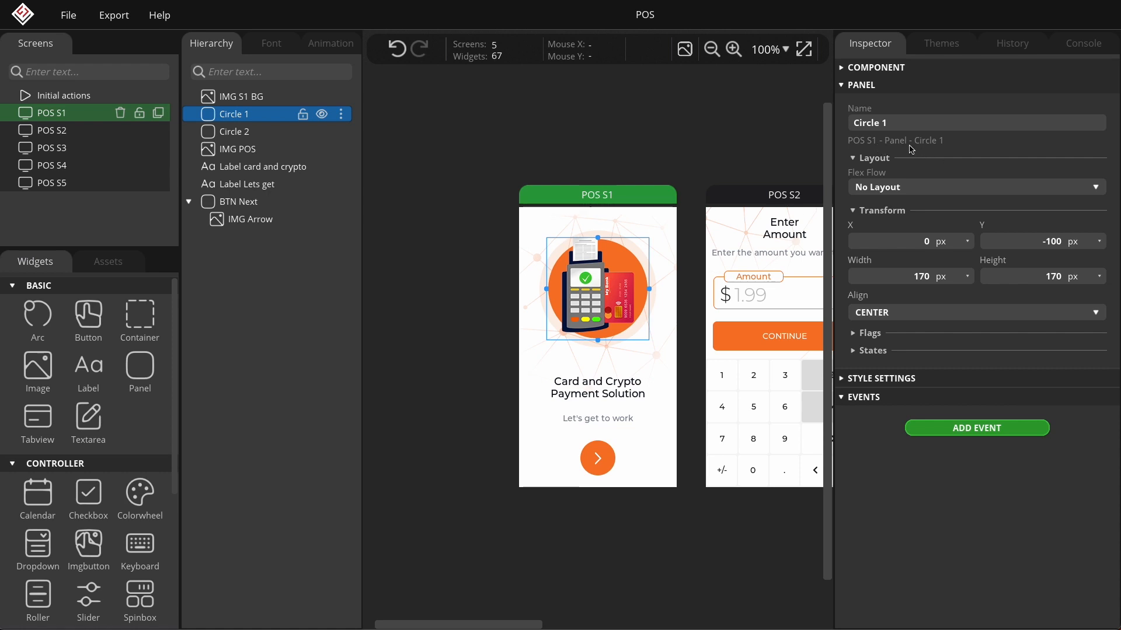
- Add a clicked event to Circle 1 with a BASIC Set Property action
left_click(977, 428)
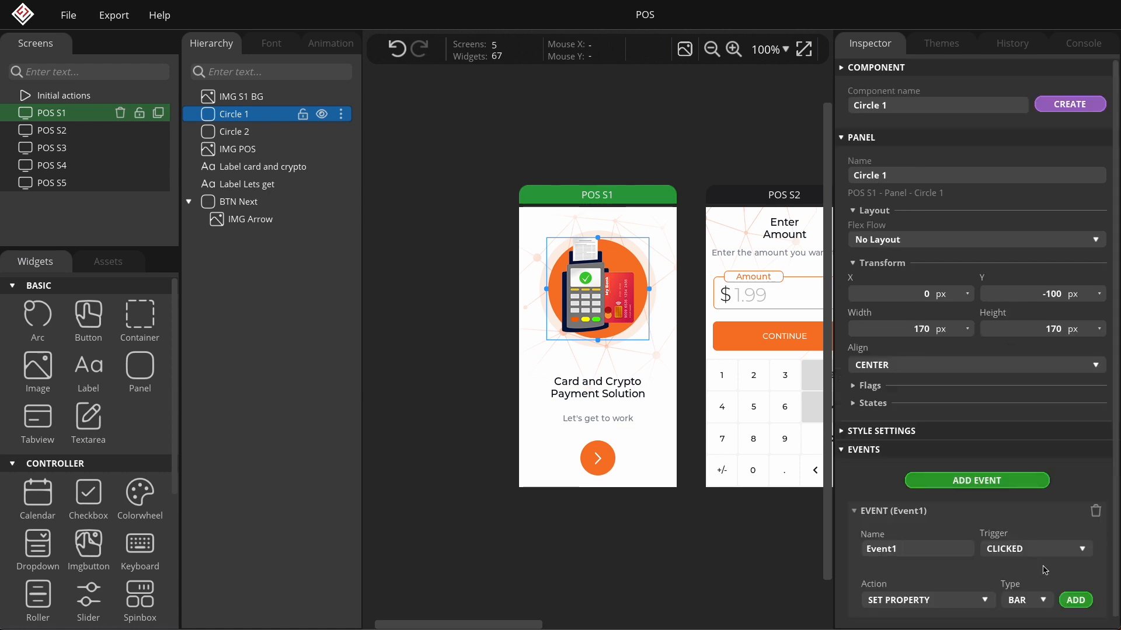
left_click(1024, 600)
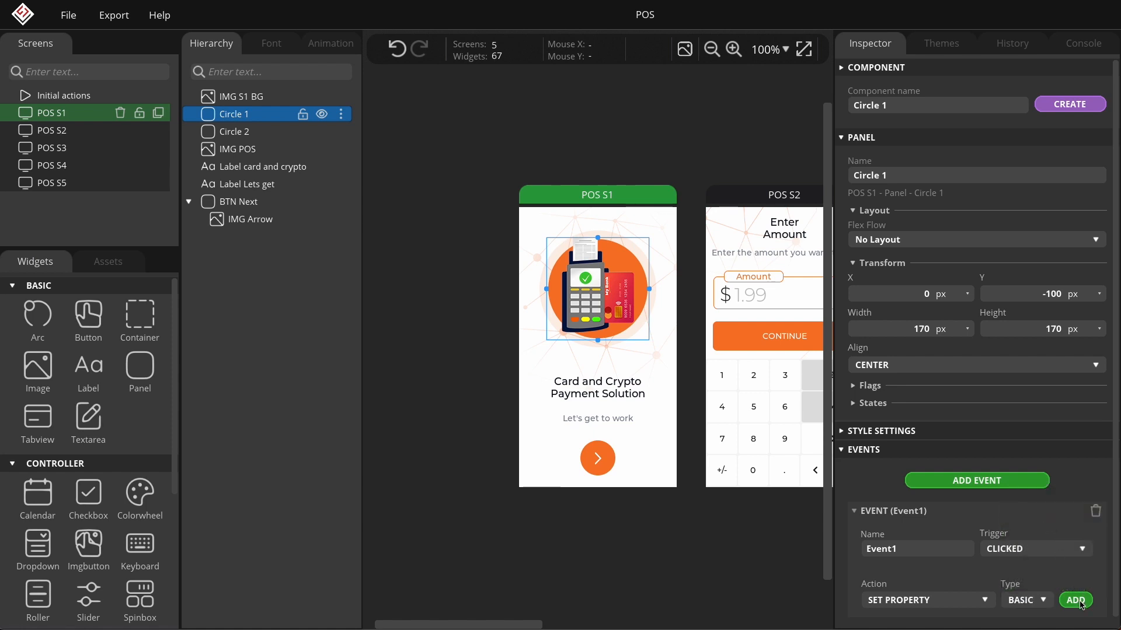
left_click(1074, 600)
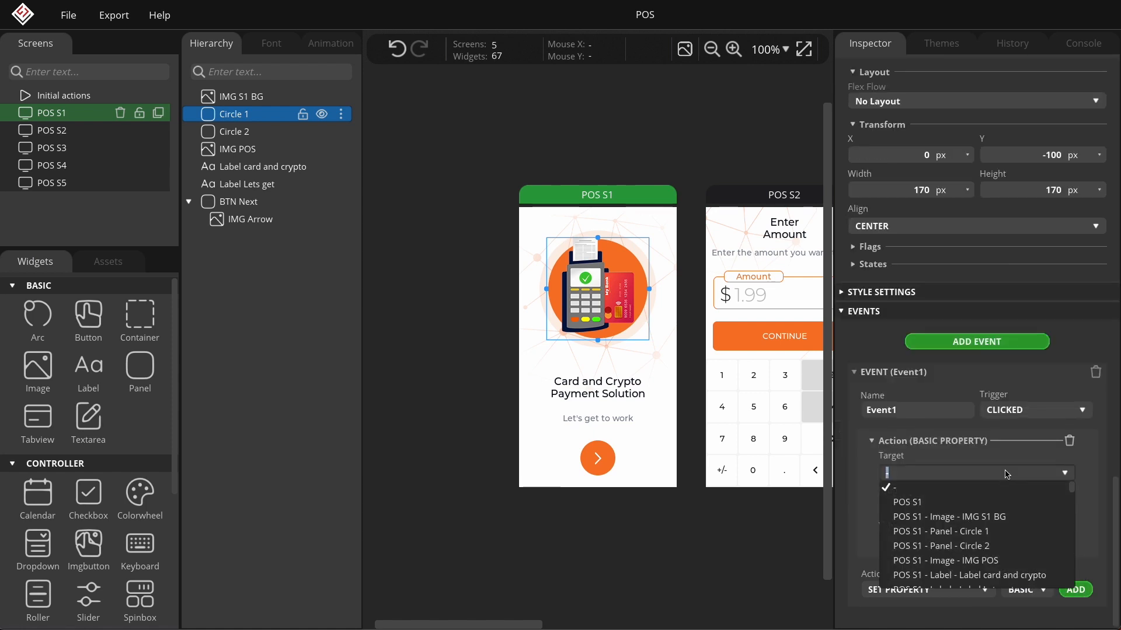